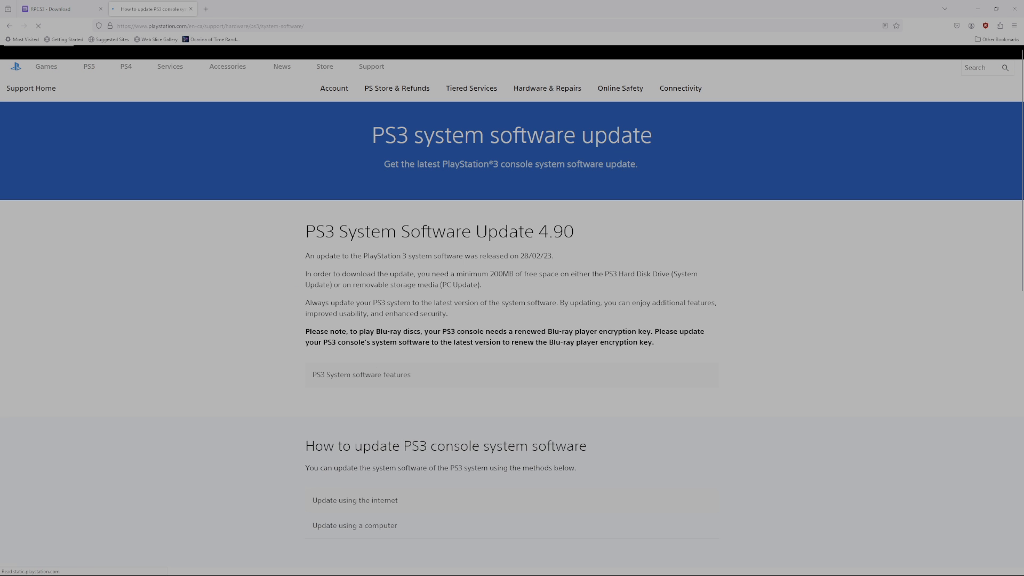
Scroll the PS3 System Software Update 4.90 page to 'How to update PS3 console system software'.
scroll("down", 3)
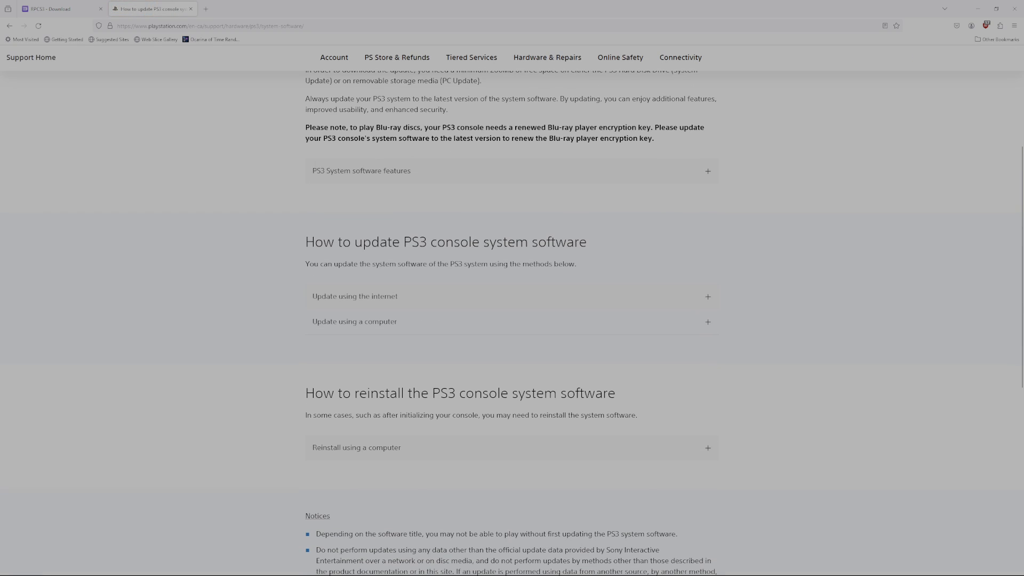
left_click(510, 447)
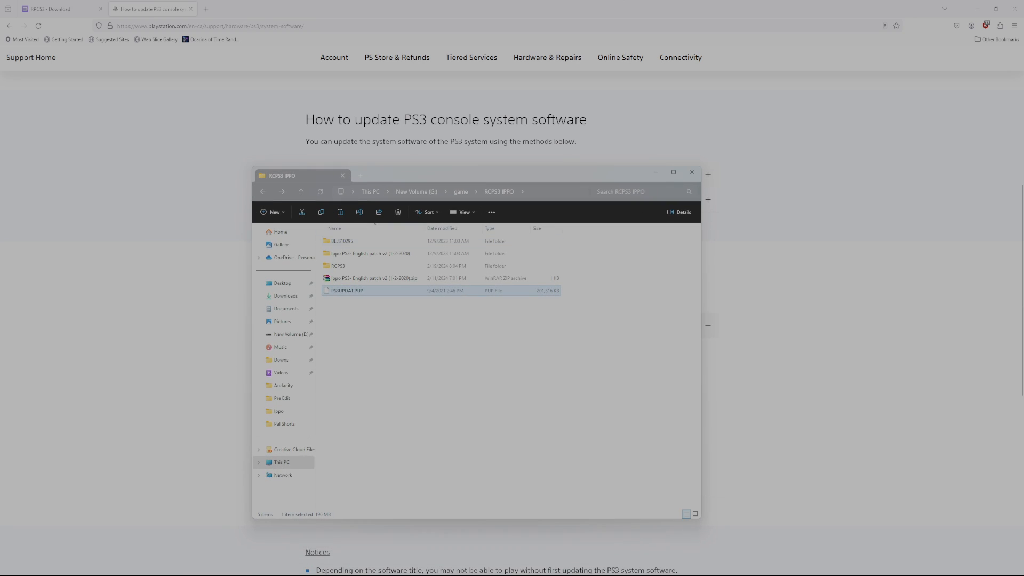
left_click(341, 241)
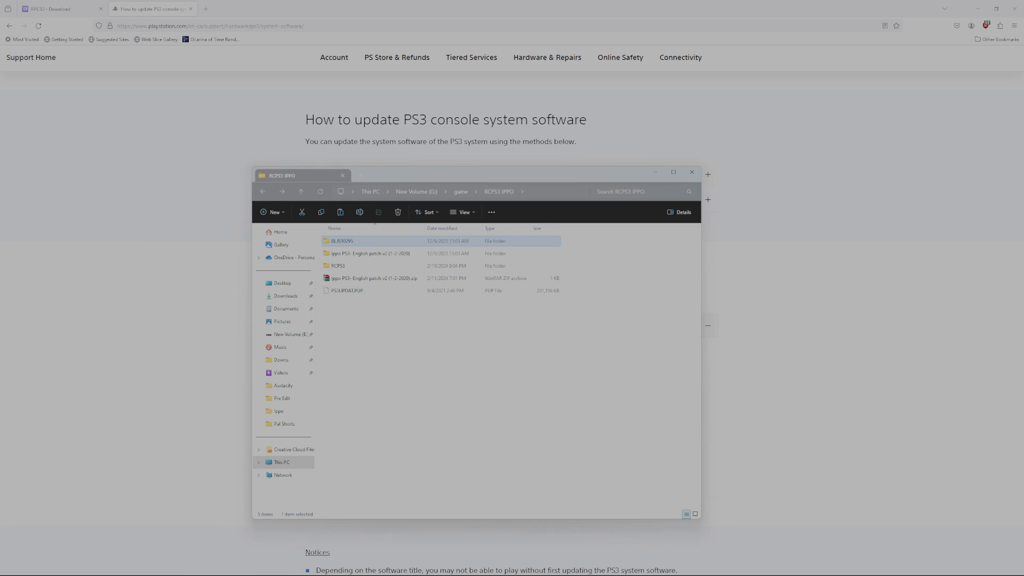
mouse_move(341, 241)
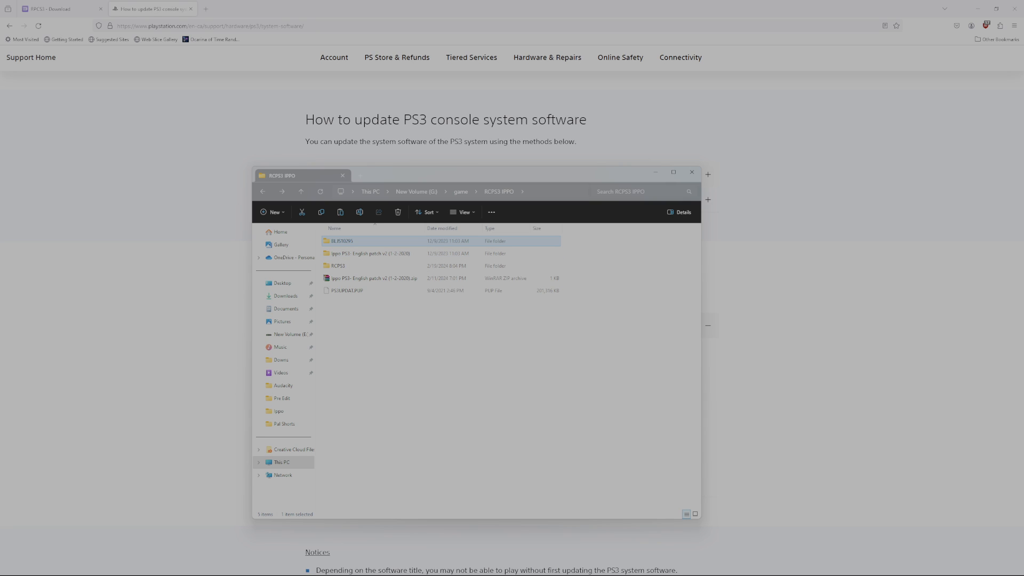
left_click(348, 290)
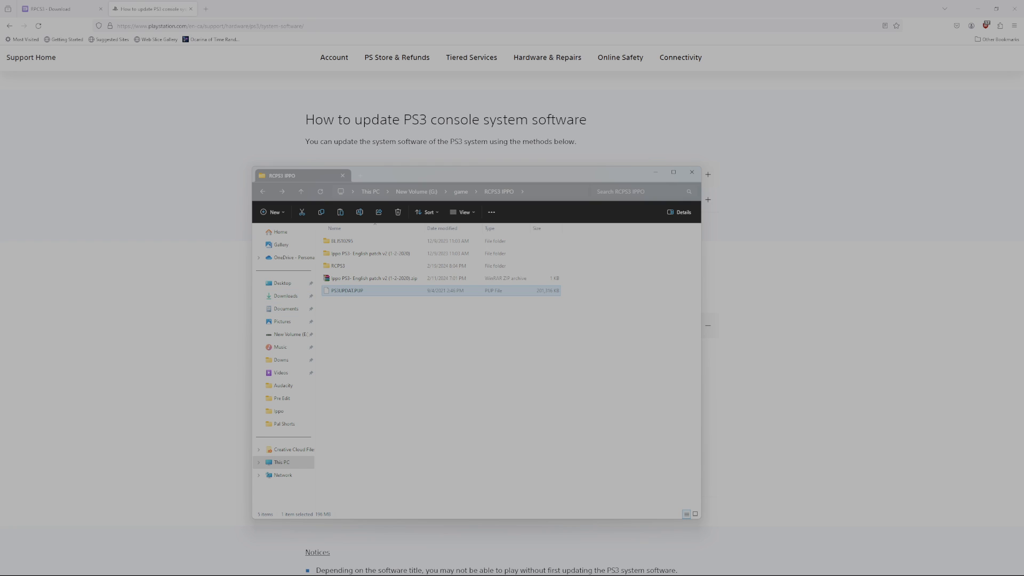
left_click(372, 278)
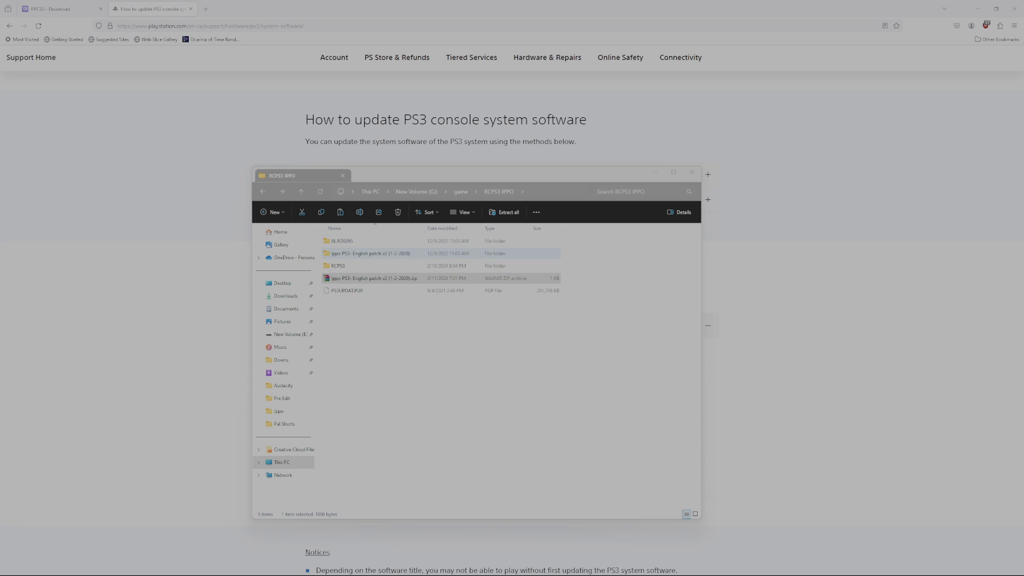
Inspect the English patch's BLJS10295\PS3_GAME folder, then navigate back to RCPS3 IPPO.
double_click(370, 253)
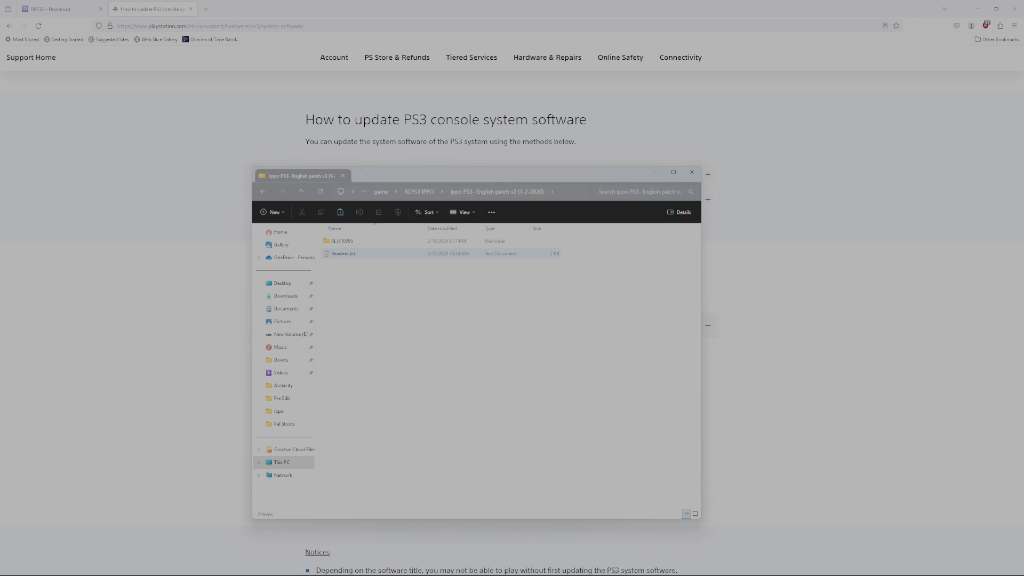
mouse_move(341, 240)
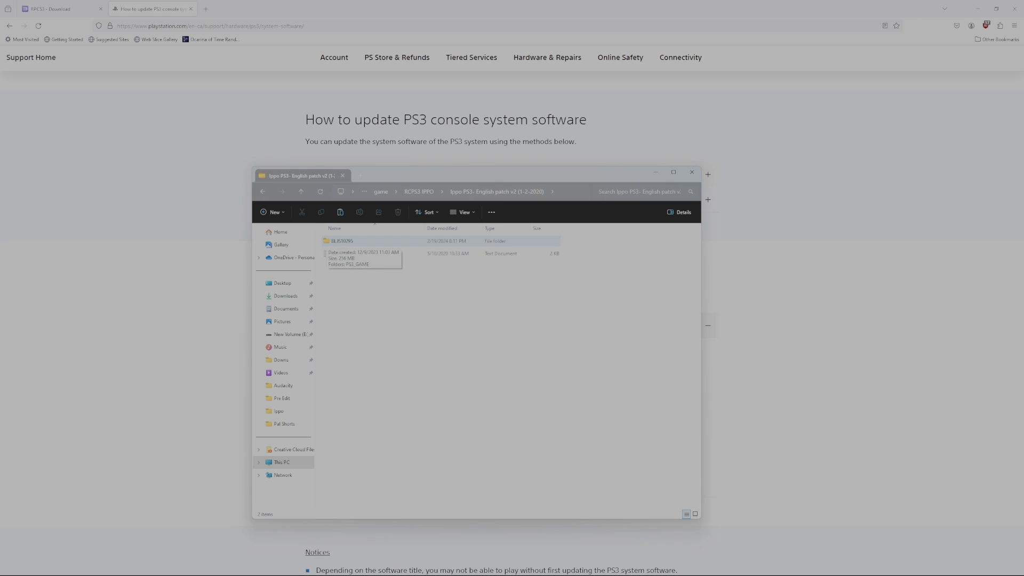
double_click(341, 241)
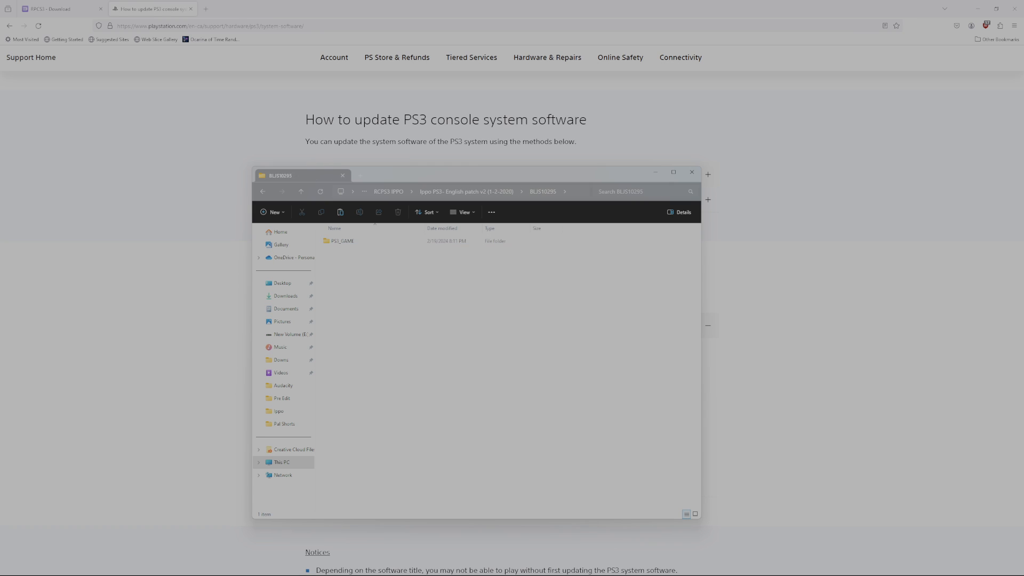
double_click(342, 241)
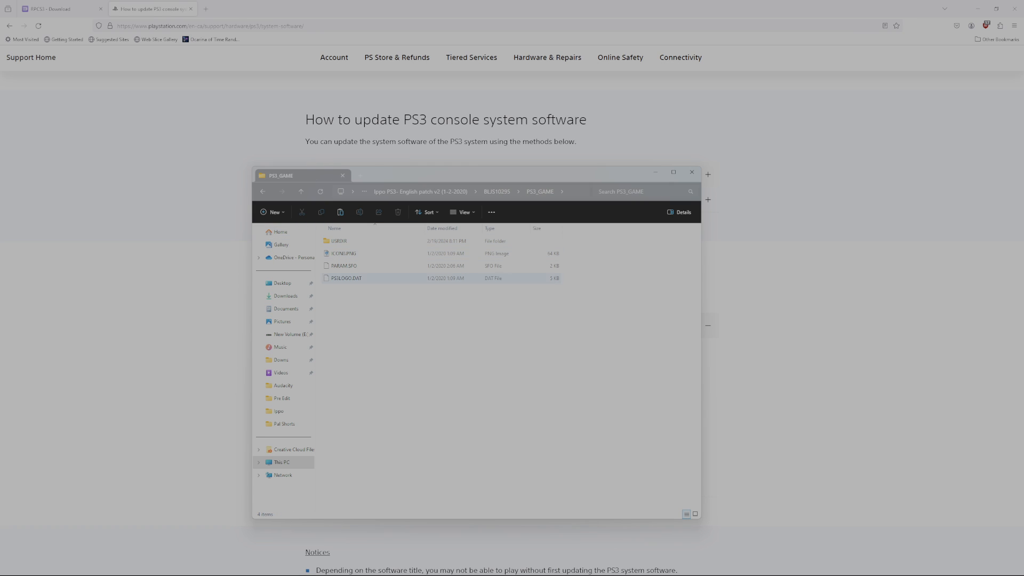
left_click(300, 191)
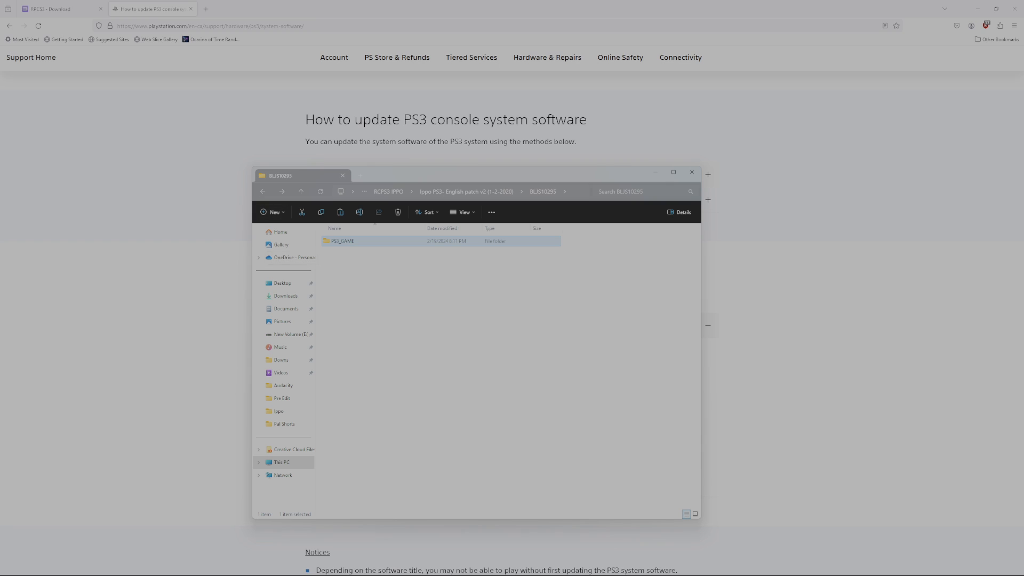
left_click(457, 326)
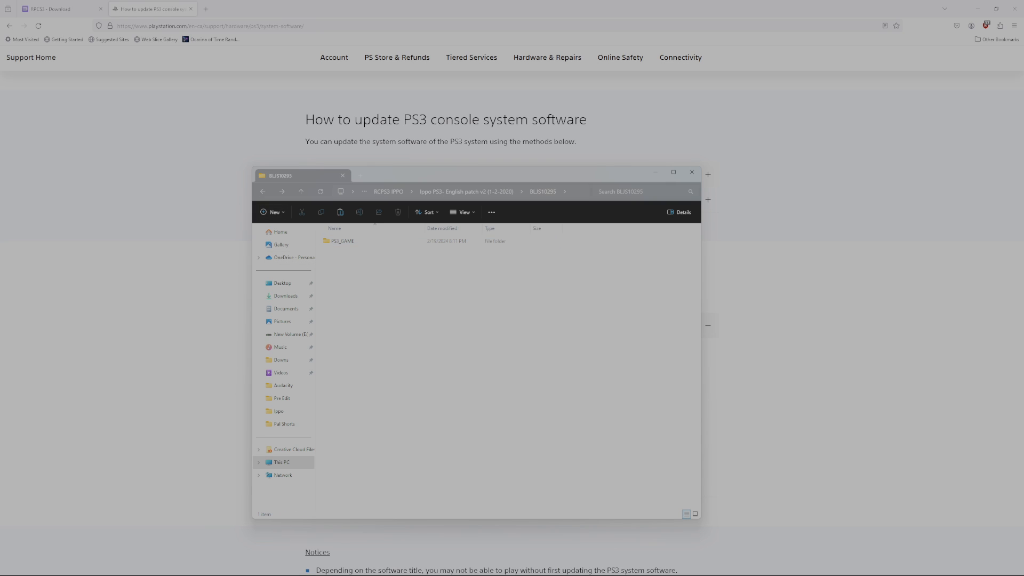
left_click(342, 241)
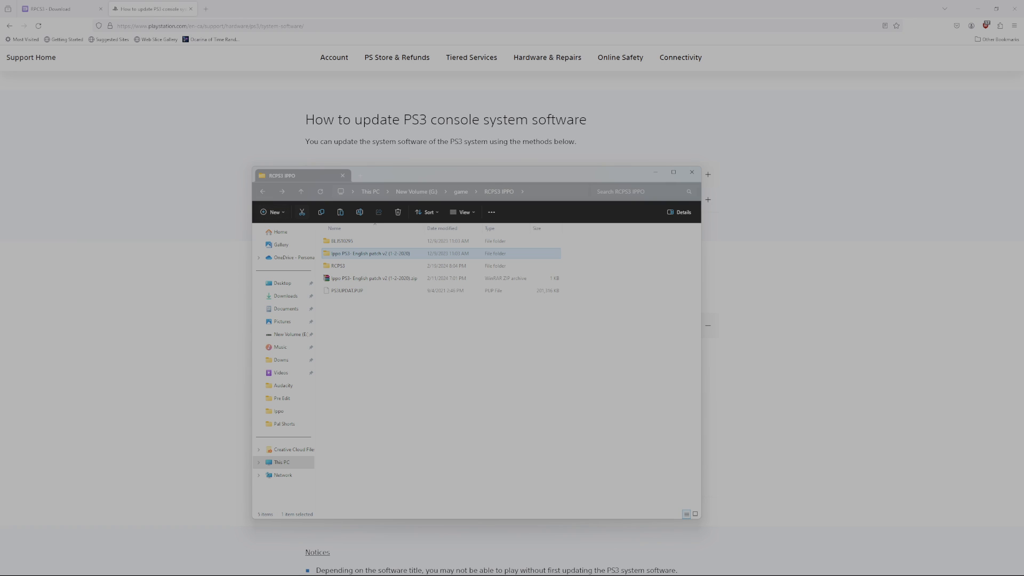
double_click(341, 240)
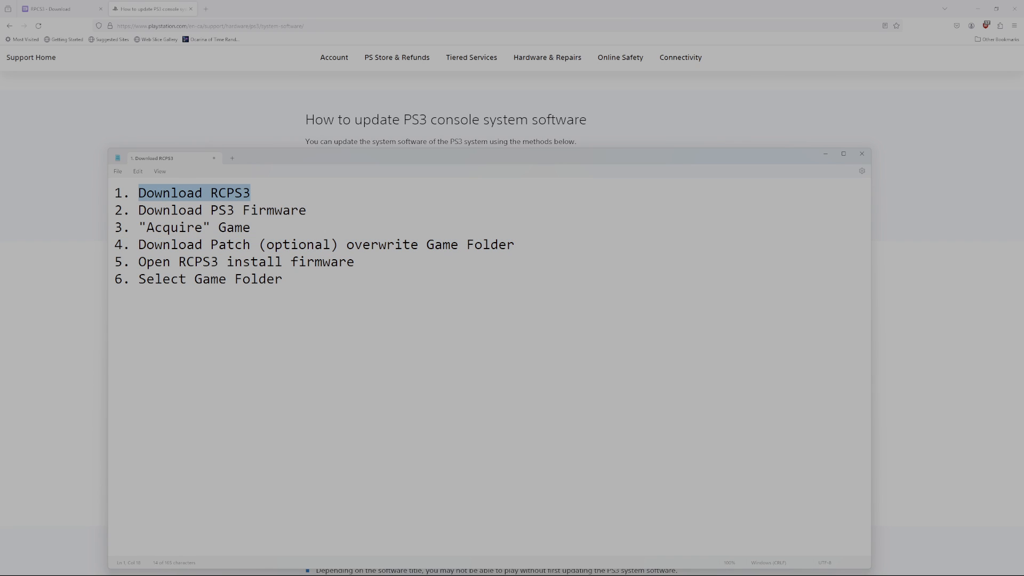
Review the six numbered Notepad setup steps, then switch back to the RPCS3 game list.
double_click(222, 210)
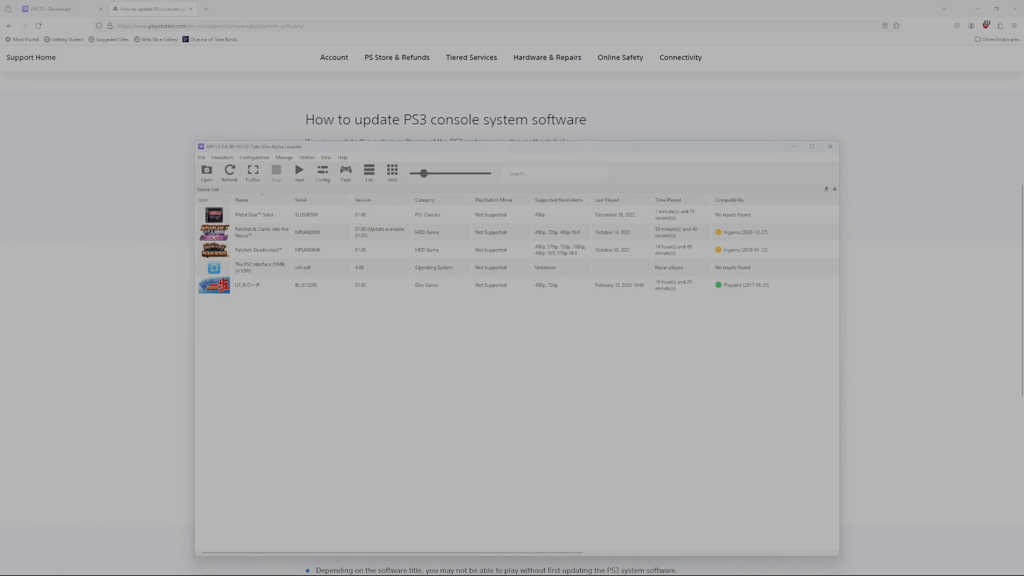
Browse RPCS3's Emulation and File menus for boot, add-game and install options.
left_click(222, 157)
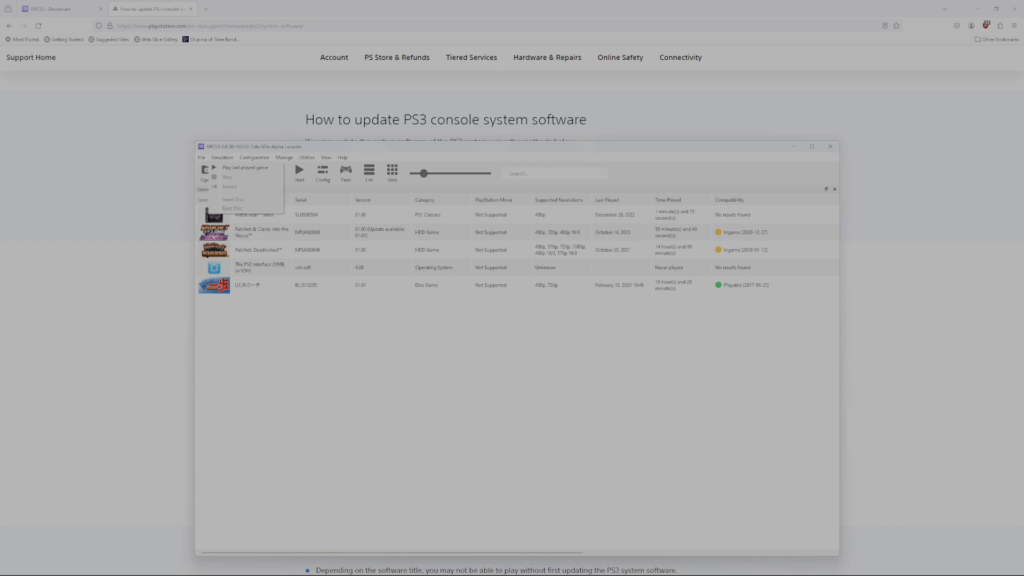
left_click(201, 157)
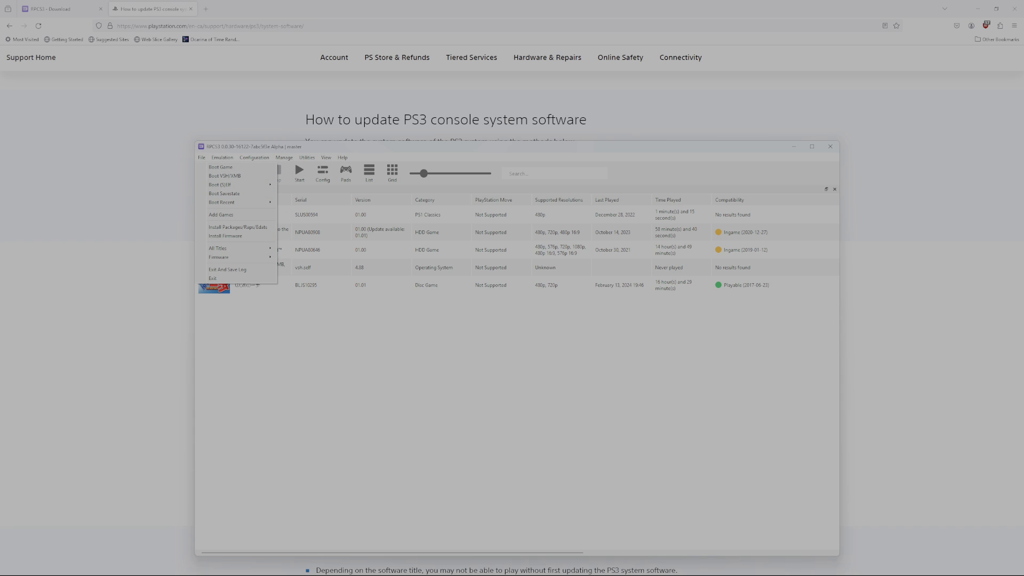
left_click(225, 236)
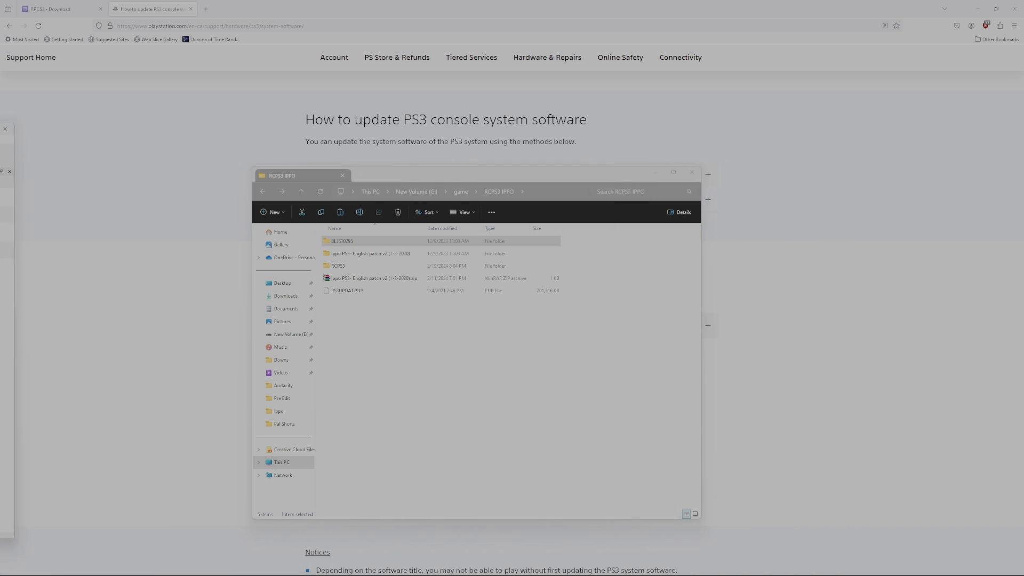
left_click(347, 290)
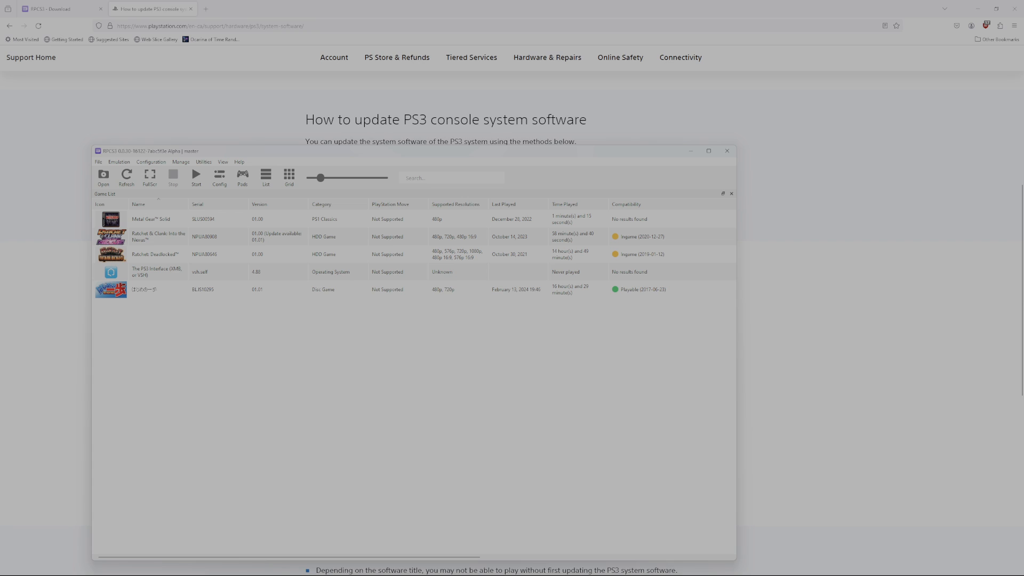
left_click(119, 161)
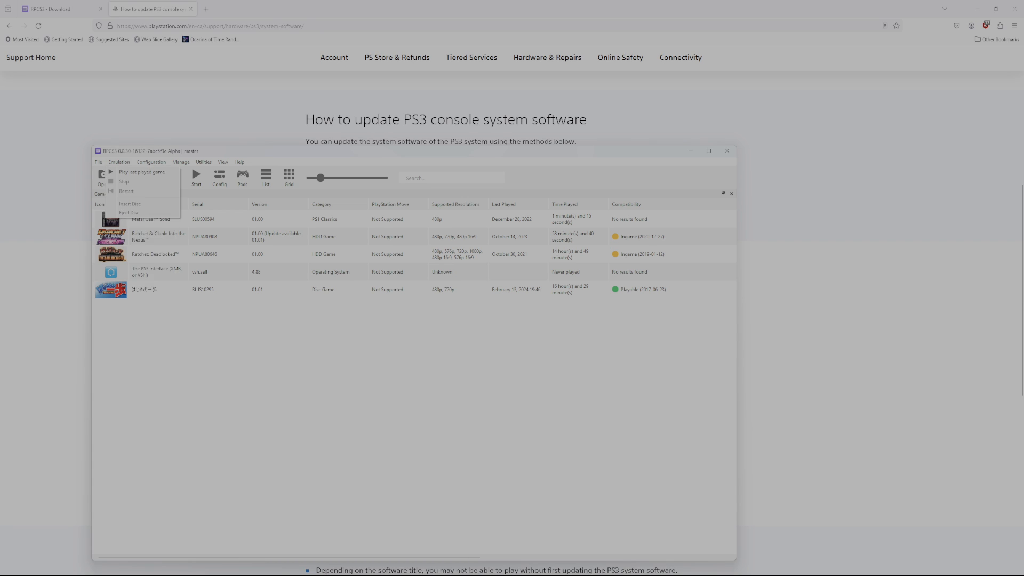
left_click(97, 161)
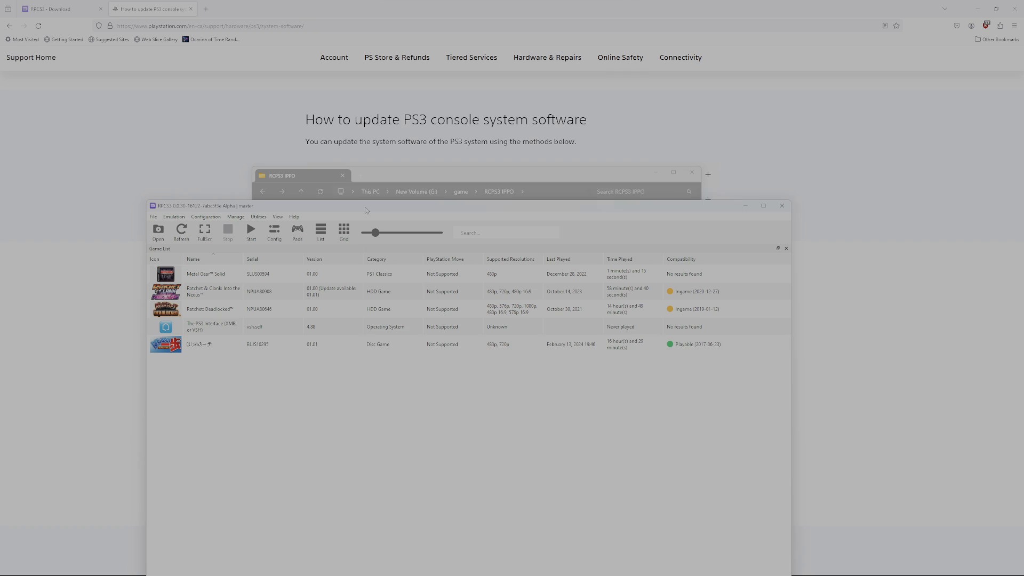
left_click(153, 207)
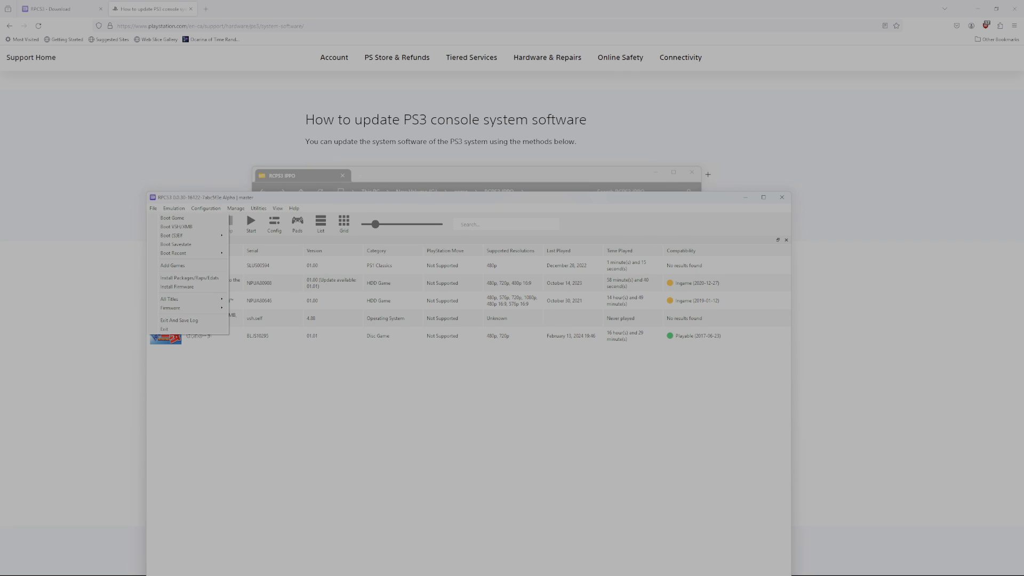
mouse_move(172, 218)
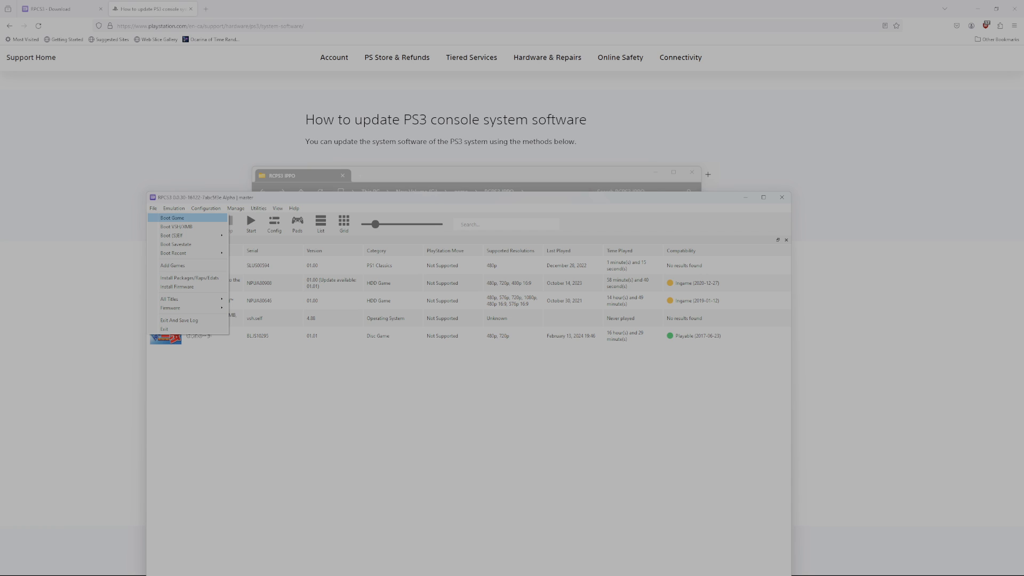
mouse_move(189, 277)
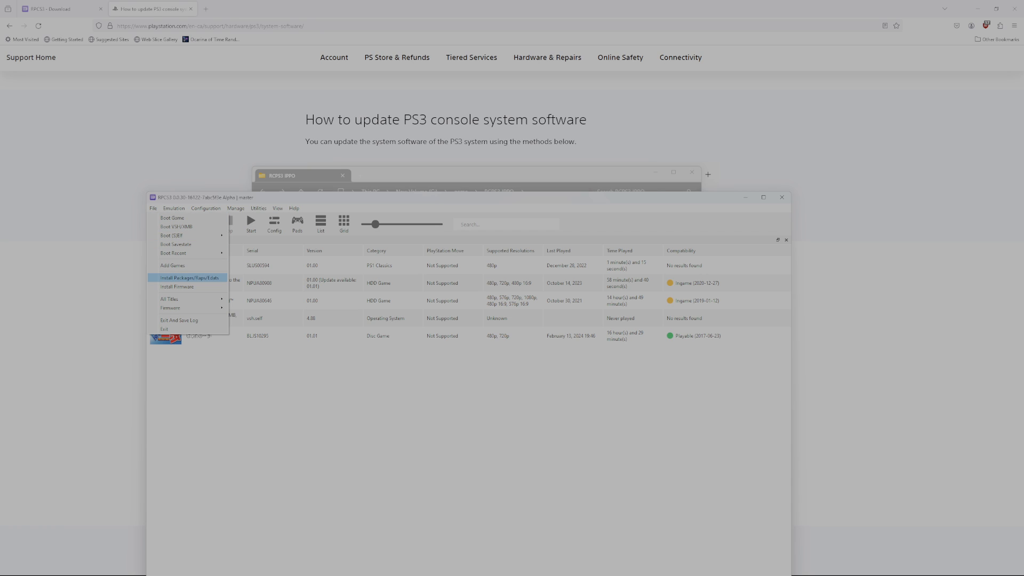
mouse_move(172, 265)
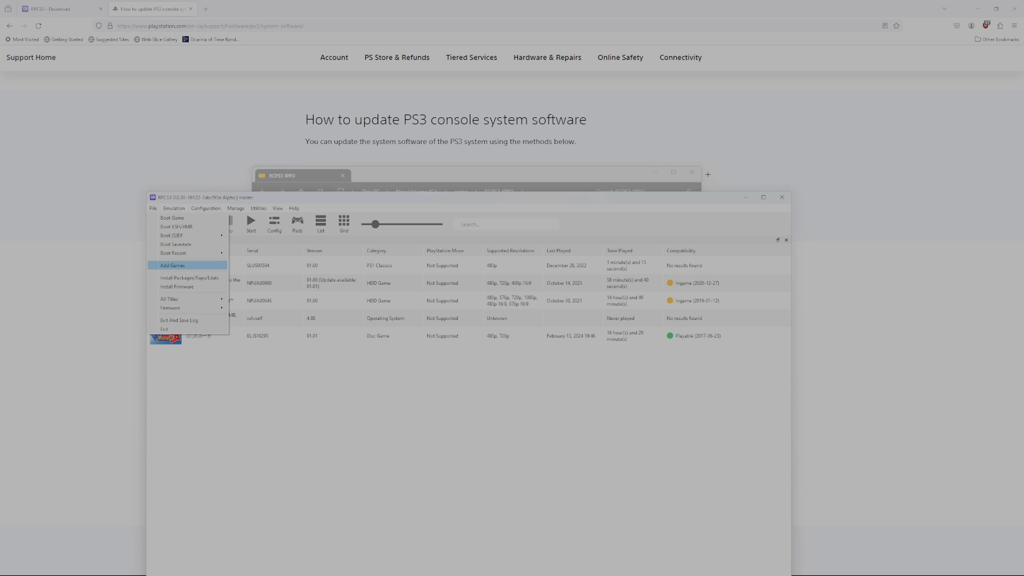
Add the BLJS10295 PS3_GAME folder via Add Games and dismiss the 'Nothing to add' message.
left_click(172, 265)
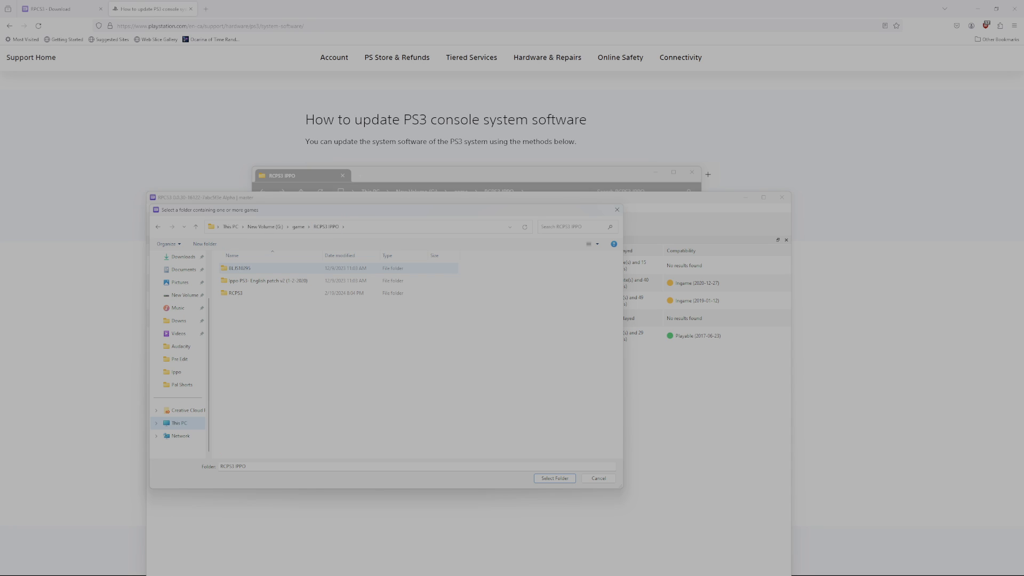
double_click(239, 267)
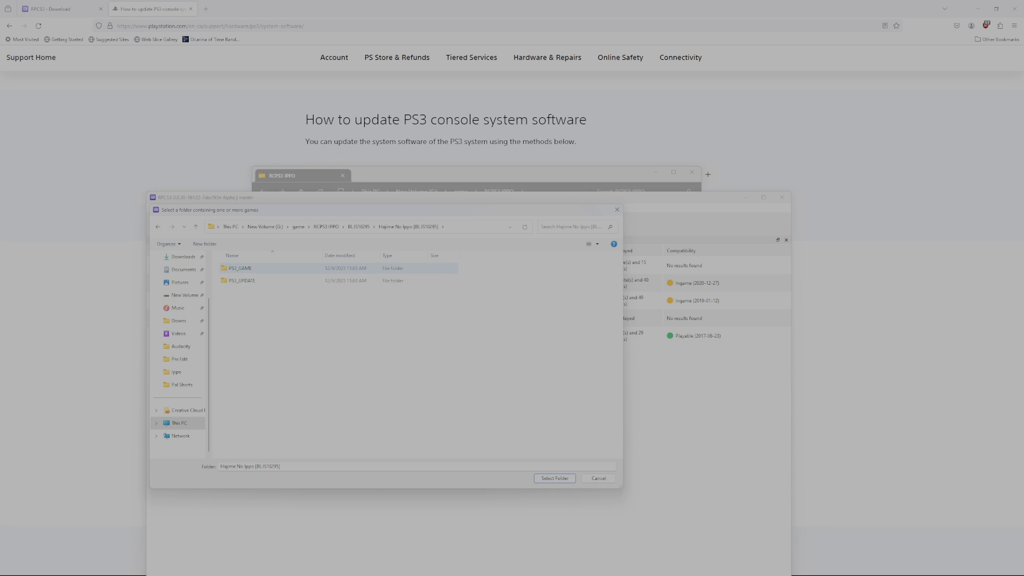
left_click(239, 268)
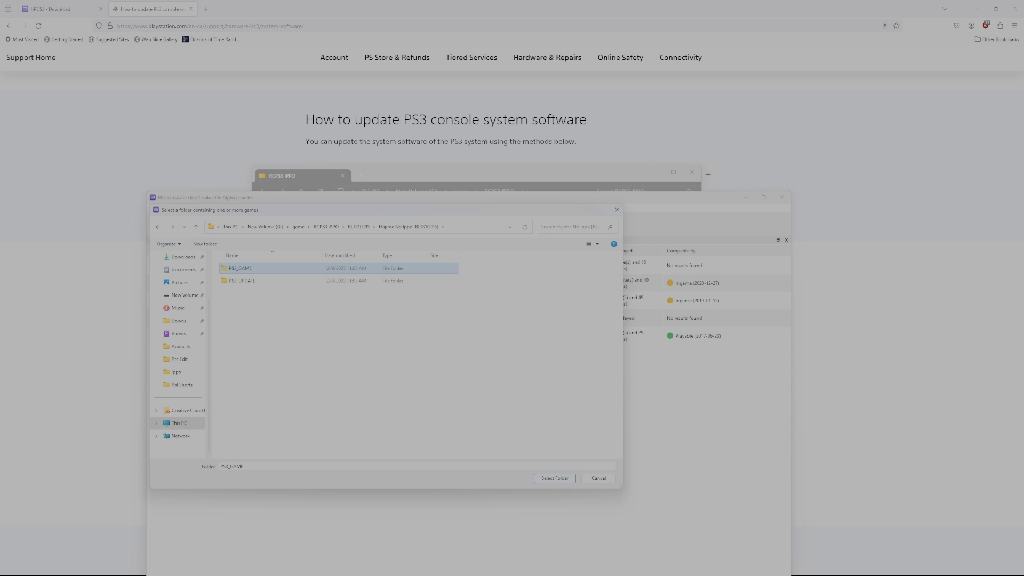
left_click(553, 478)
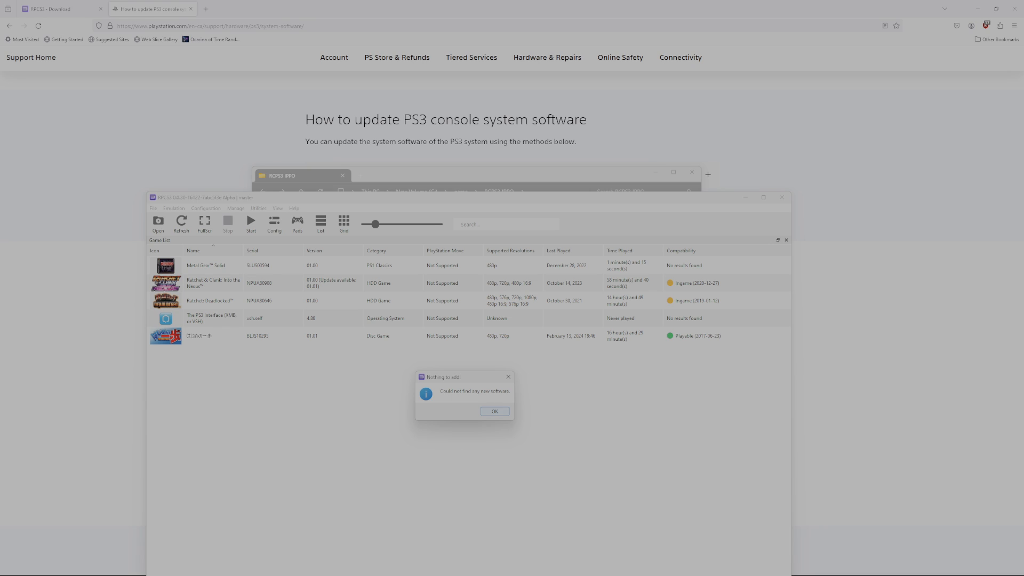
left_click(494, 411)
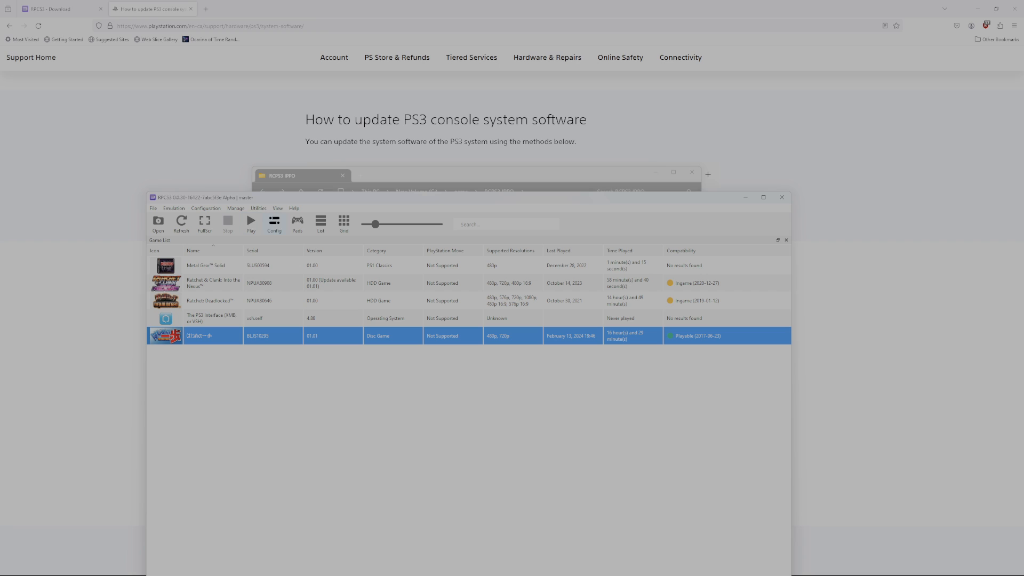
left_click(273, 224)
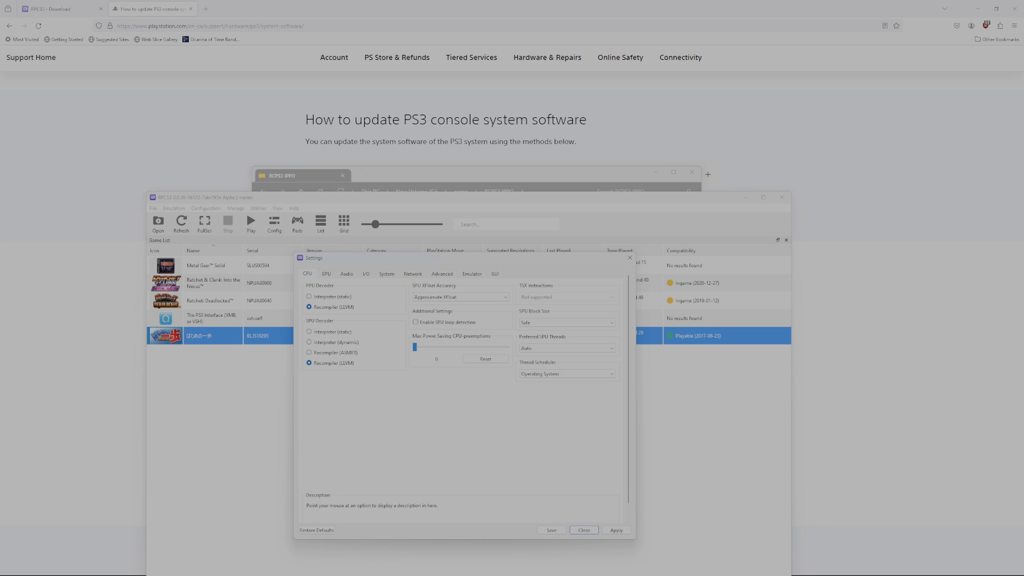
left_click(325, 274)
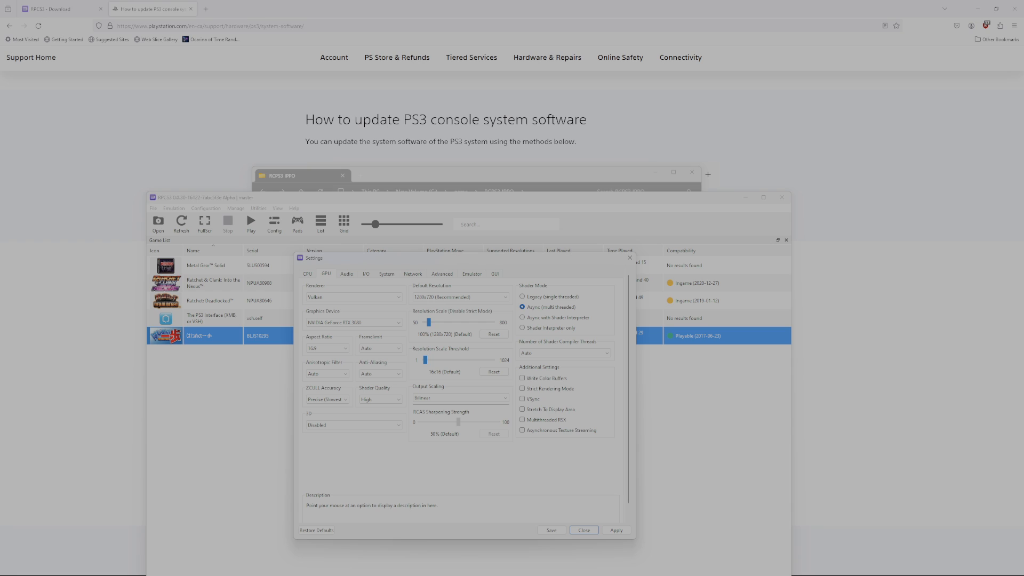
left_click(346, 274)
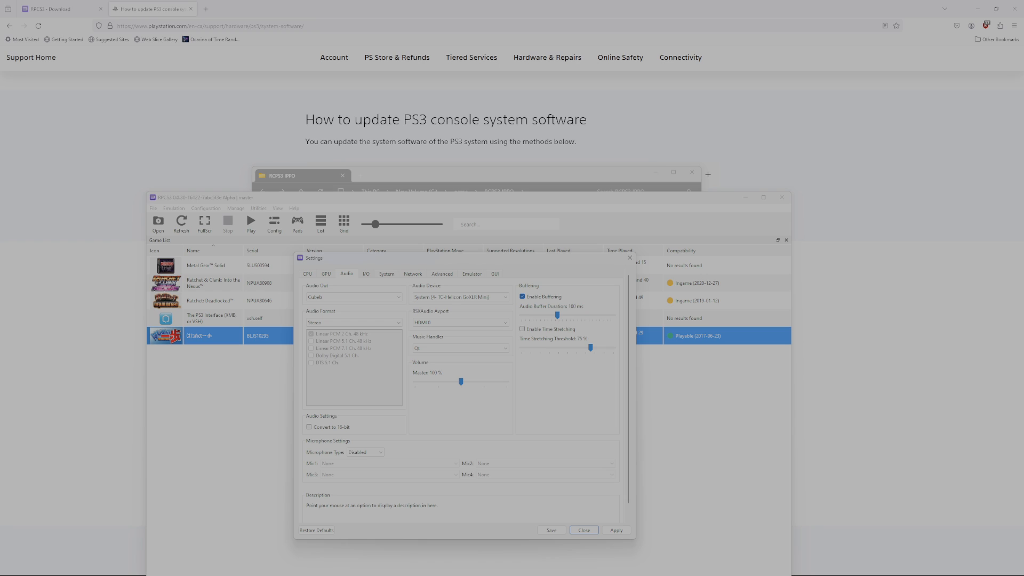
left_click(386, 273)
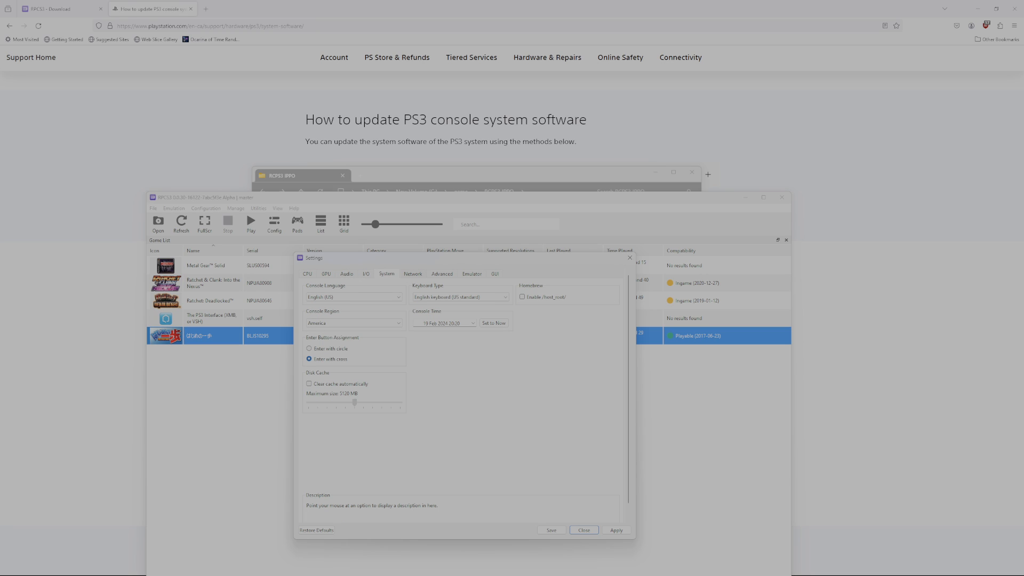
left_click(495, 273)
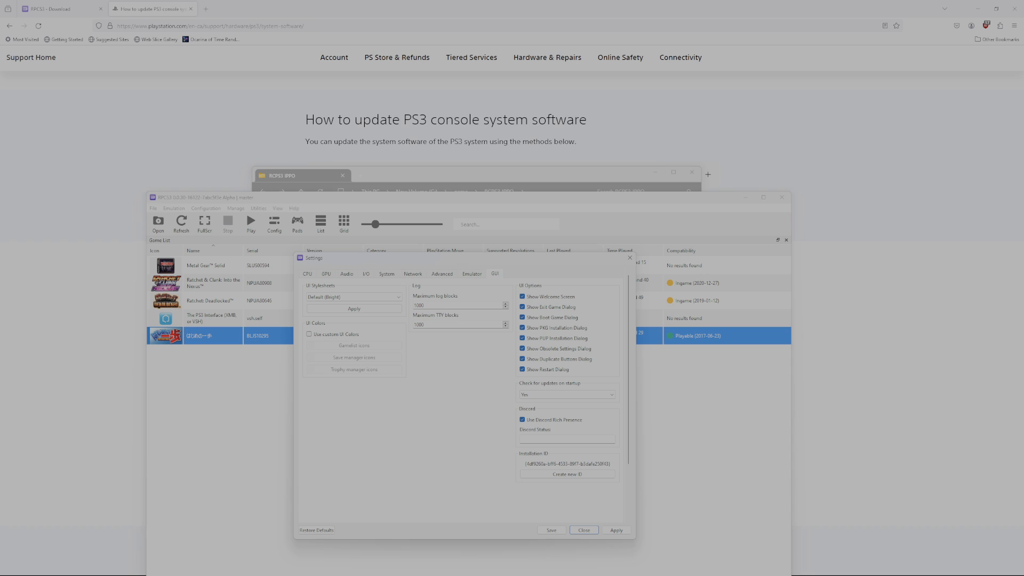
left_click(442, 273)
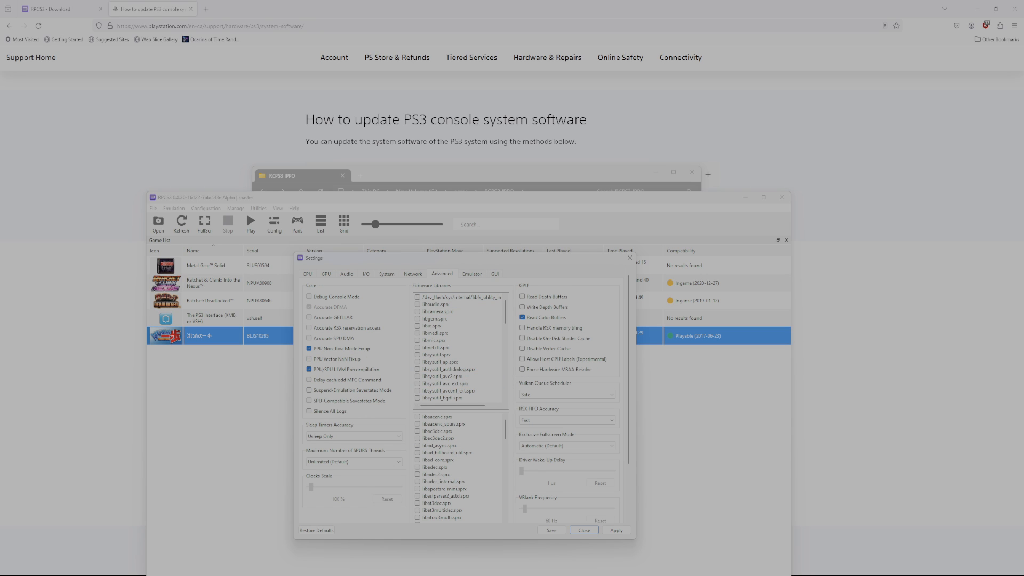
left_click(386, 274)
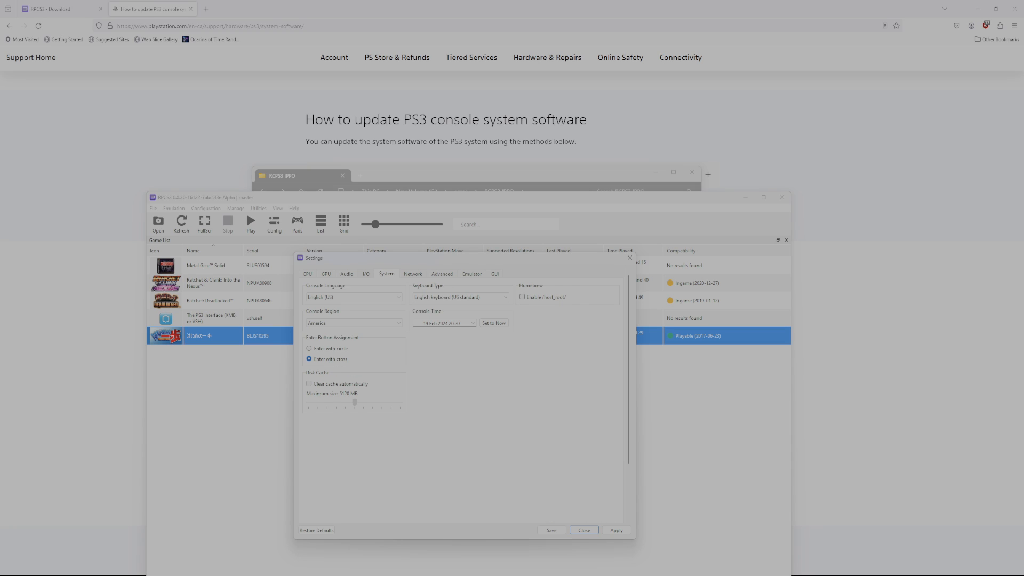
left_click(365, 273)
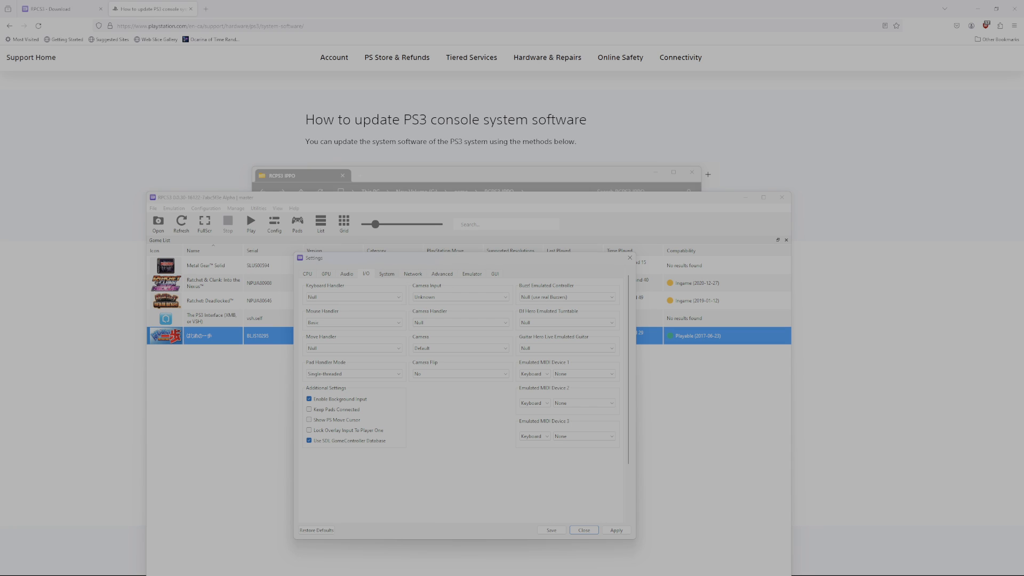
left_click(386, 273)
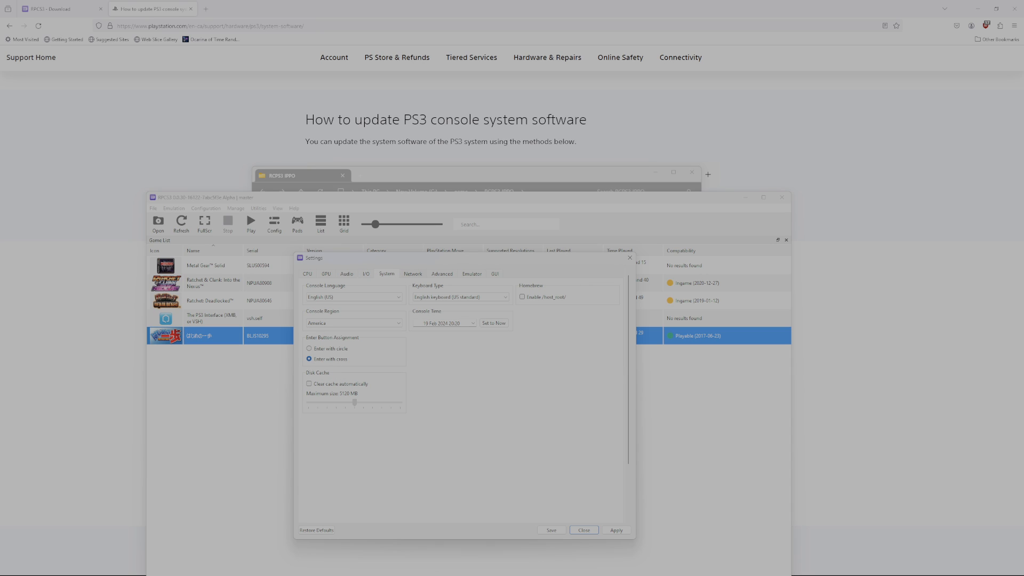
left_click(441, 274)
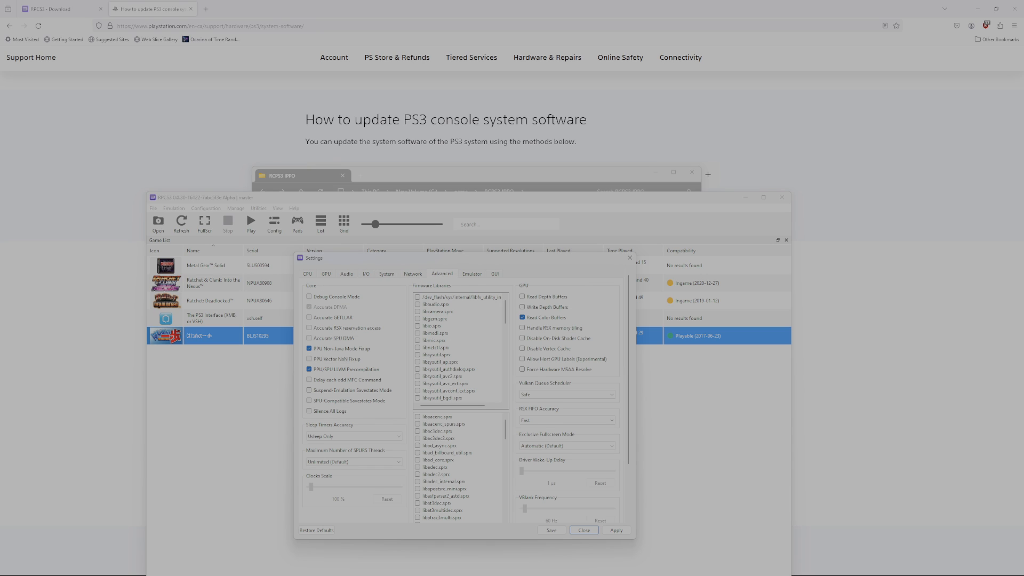
left_click(471, 273)
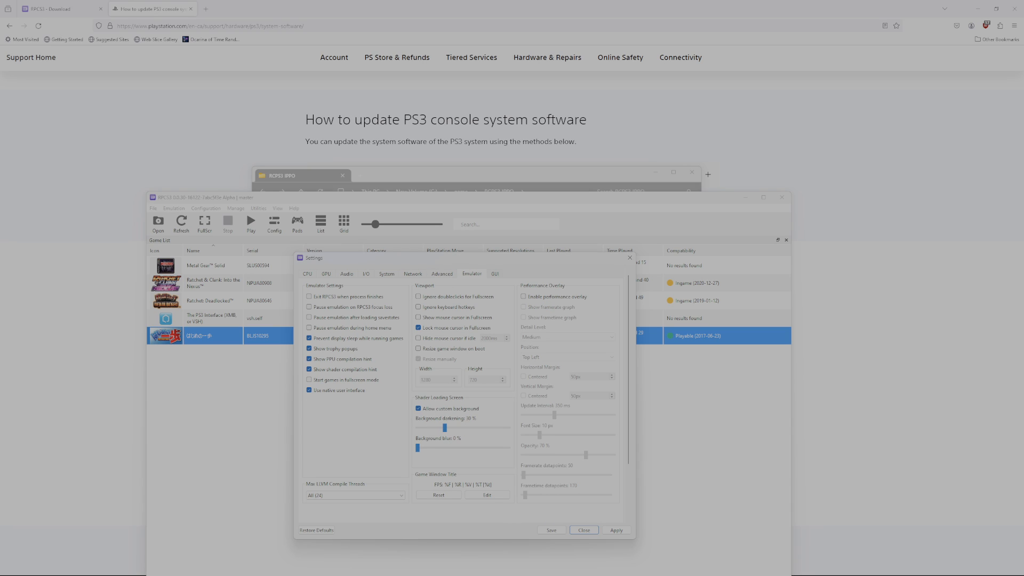
left_click(494, 274)
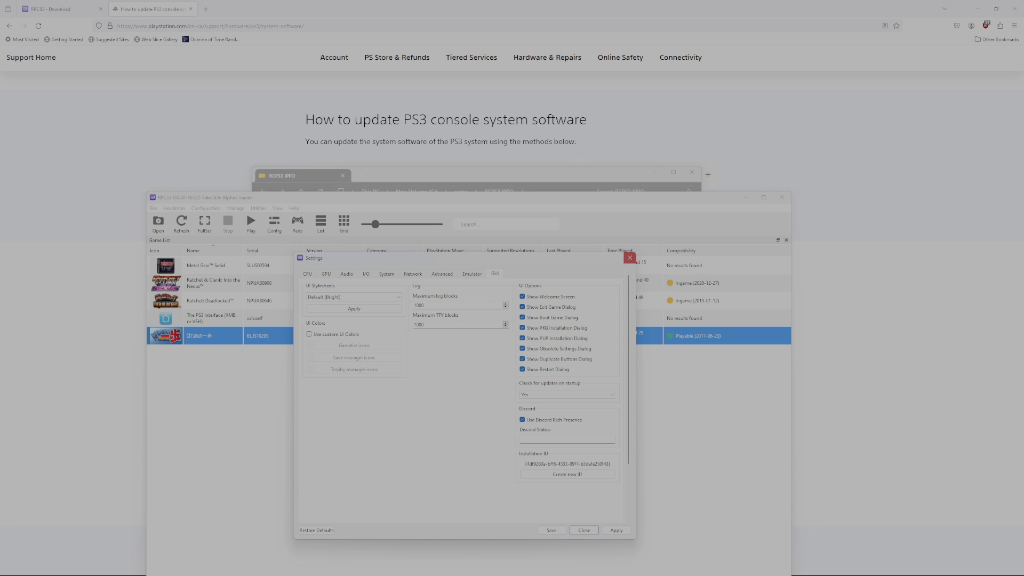
left_click(582, 529)
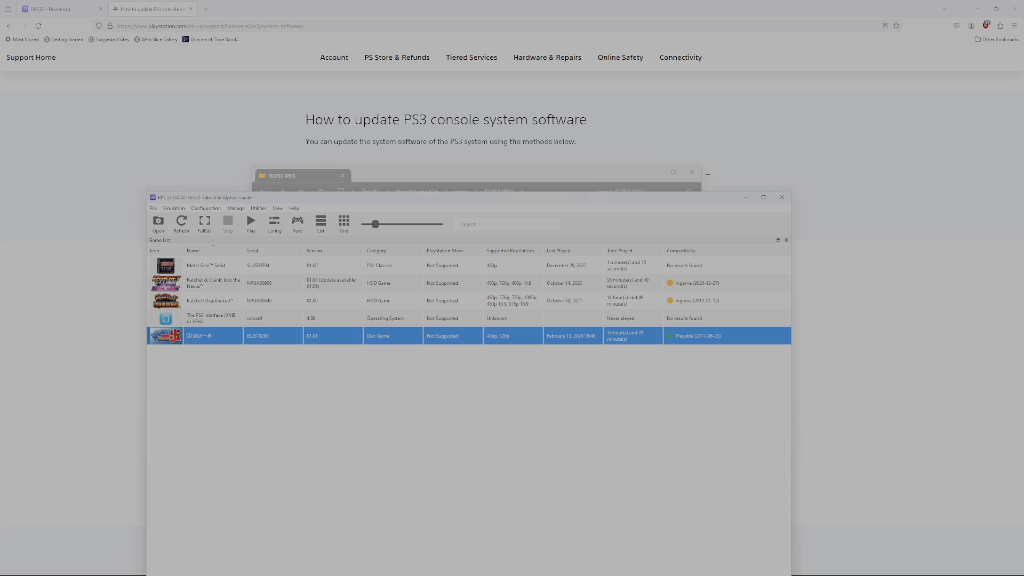